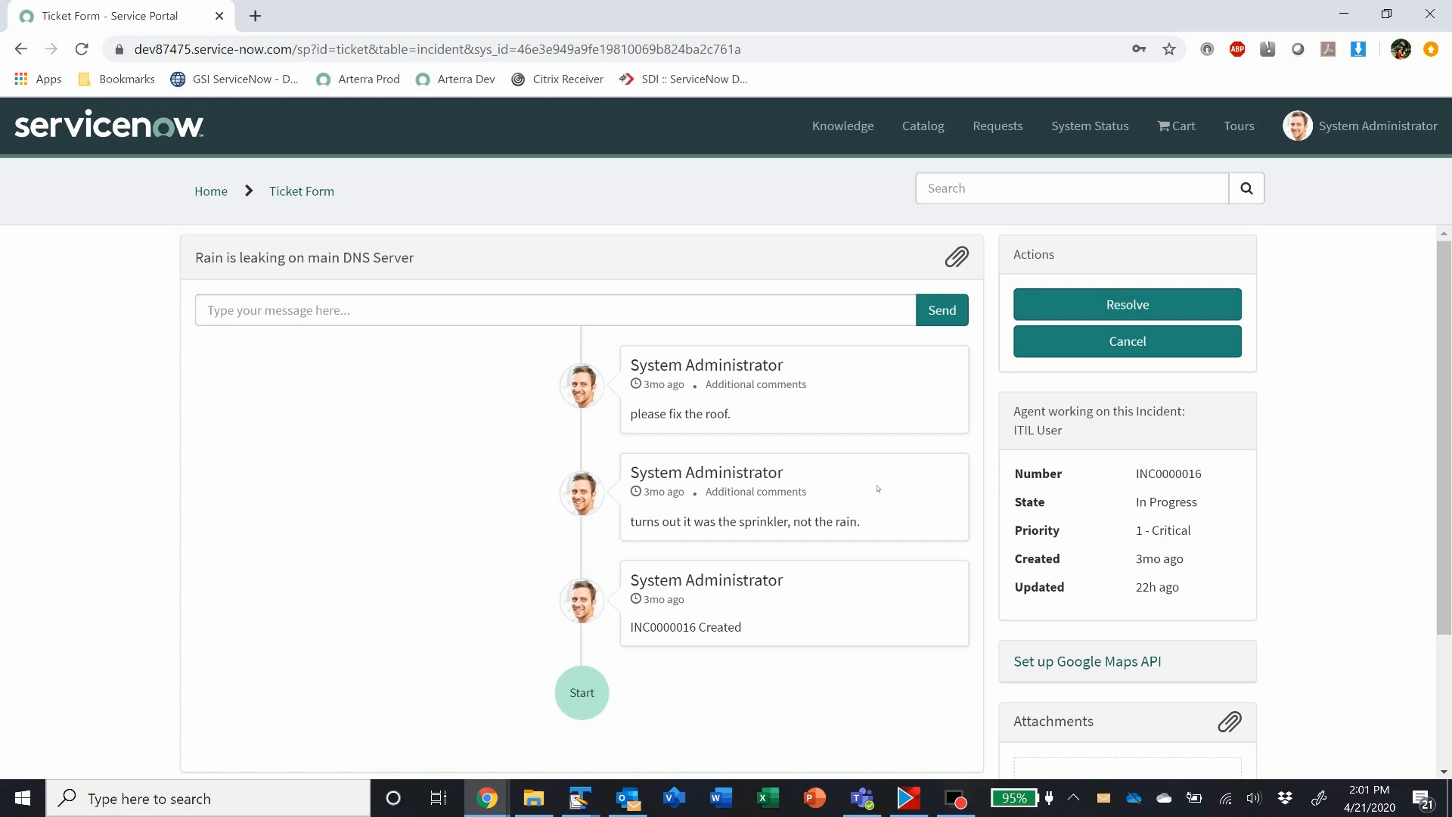
pyautogui.moveTo(491, 388)
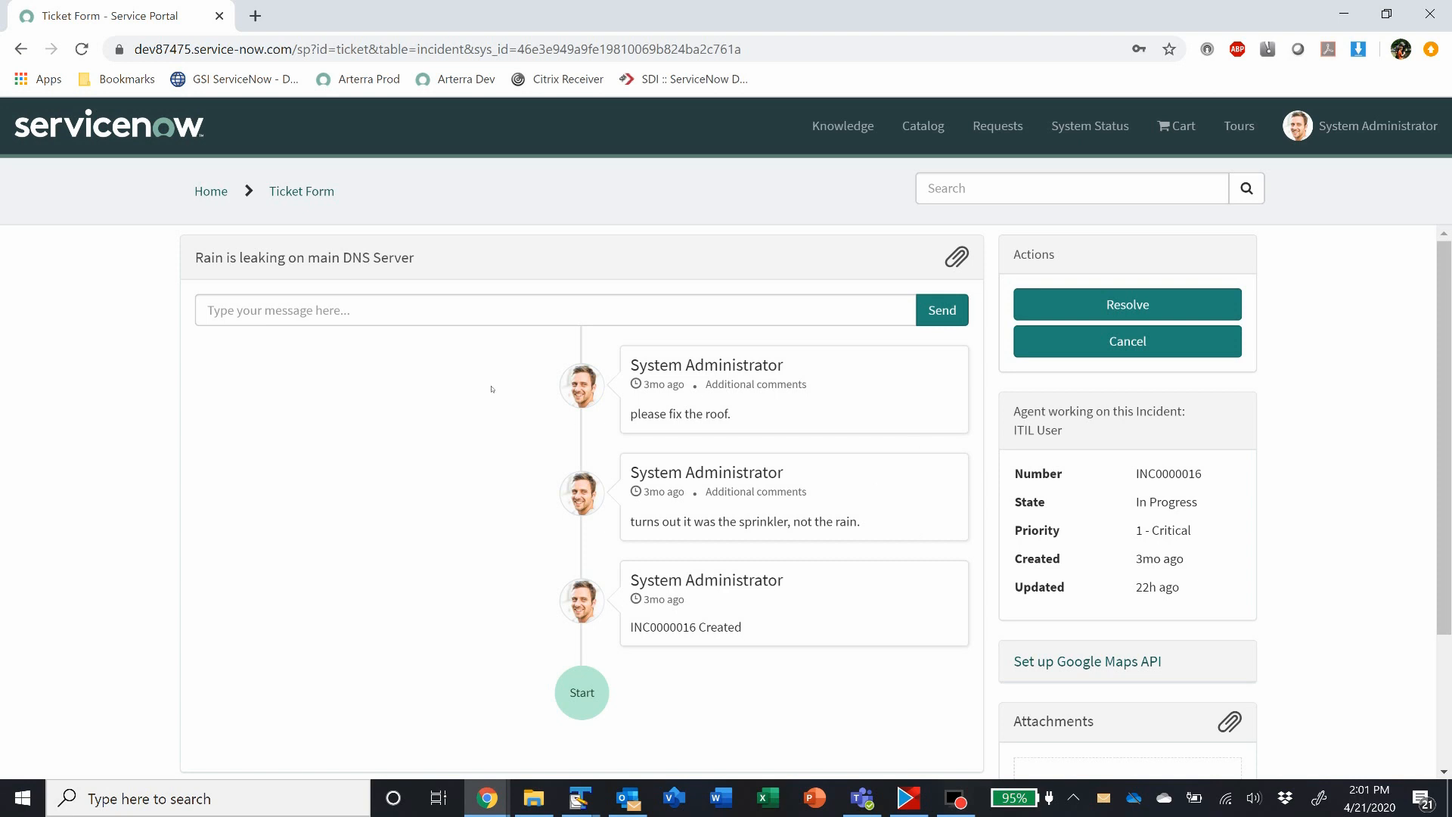
pyautogui.moveTo(548, 416)
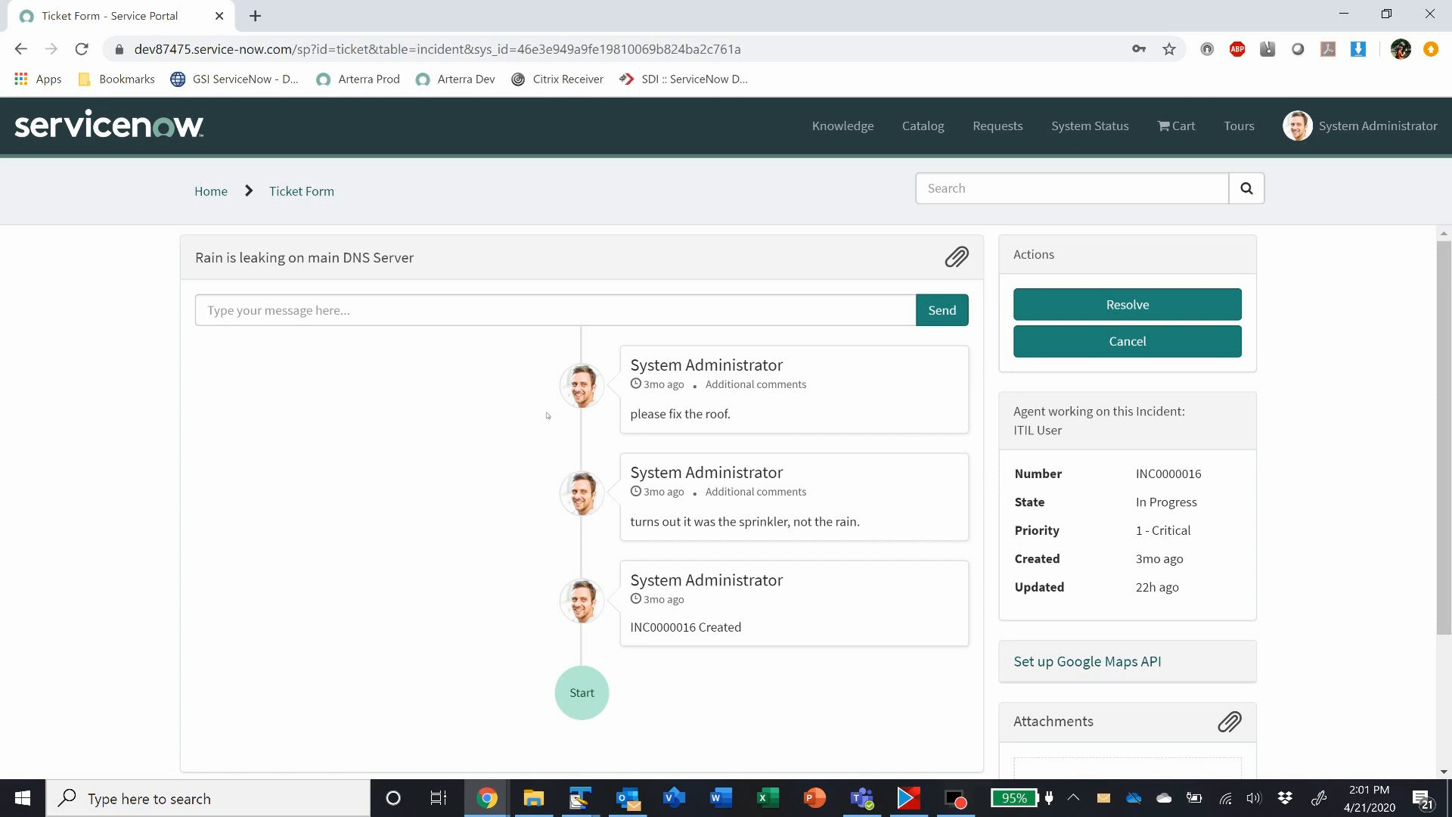
pyautogui.moveTo(458, 348)
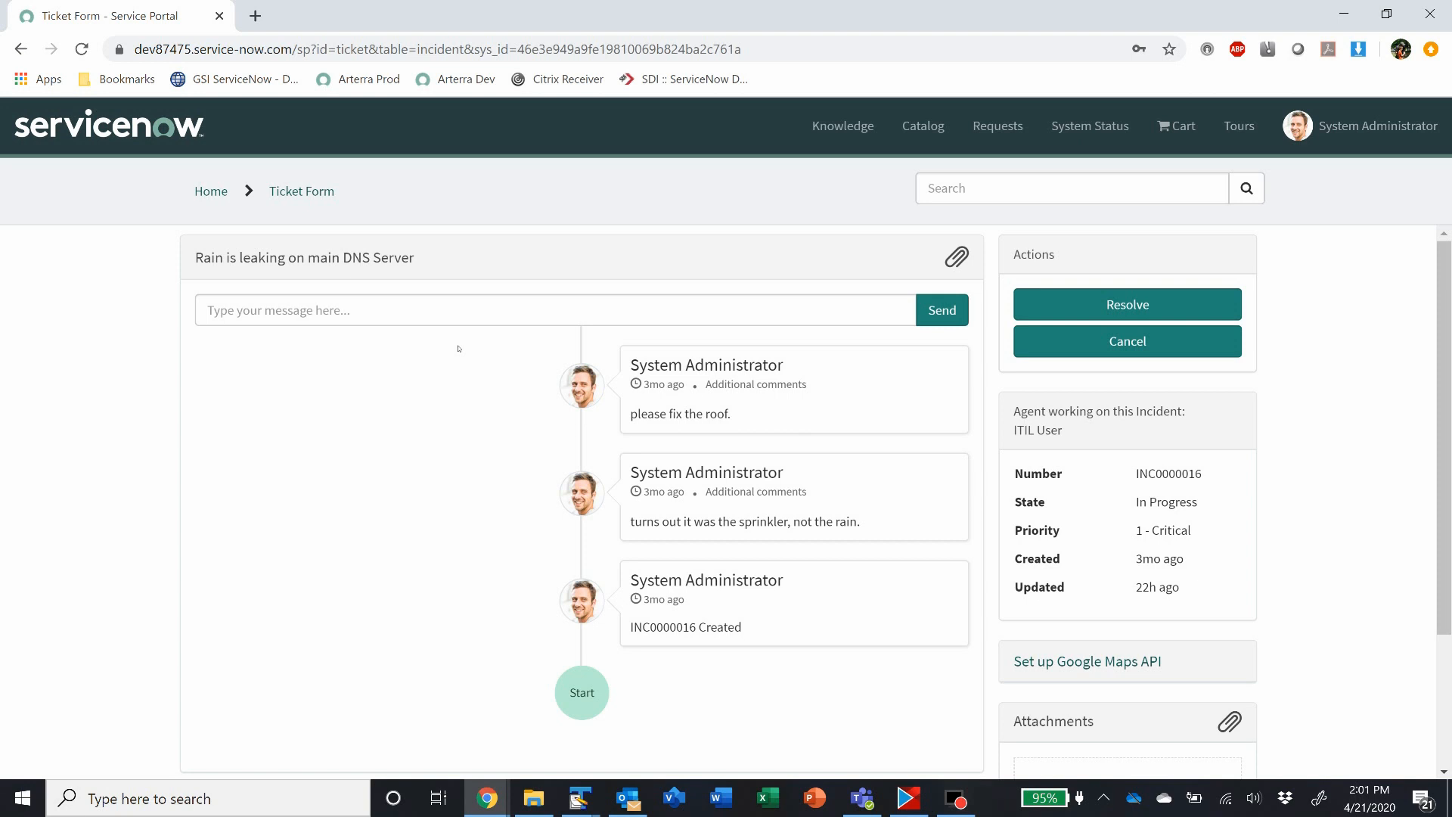
pyautogui.moveTo(776, 622)
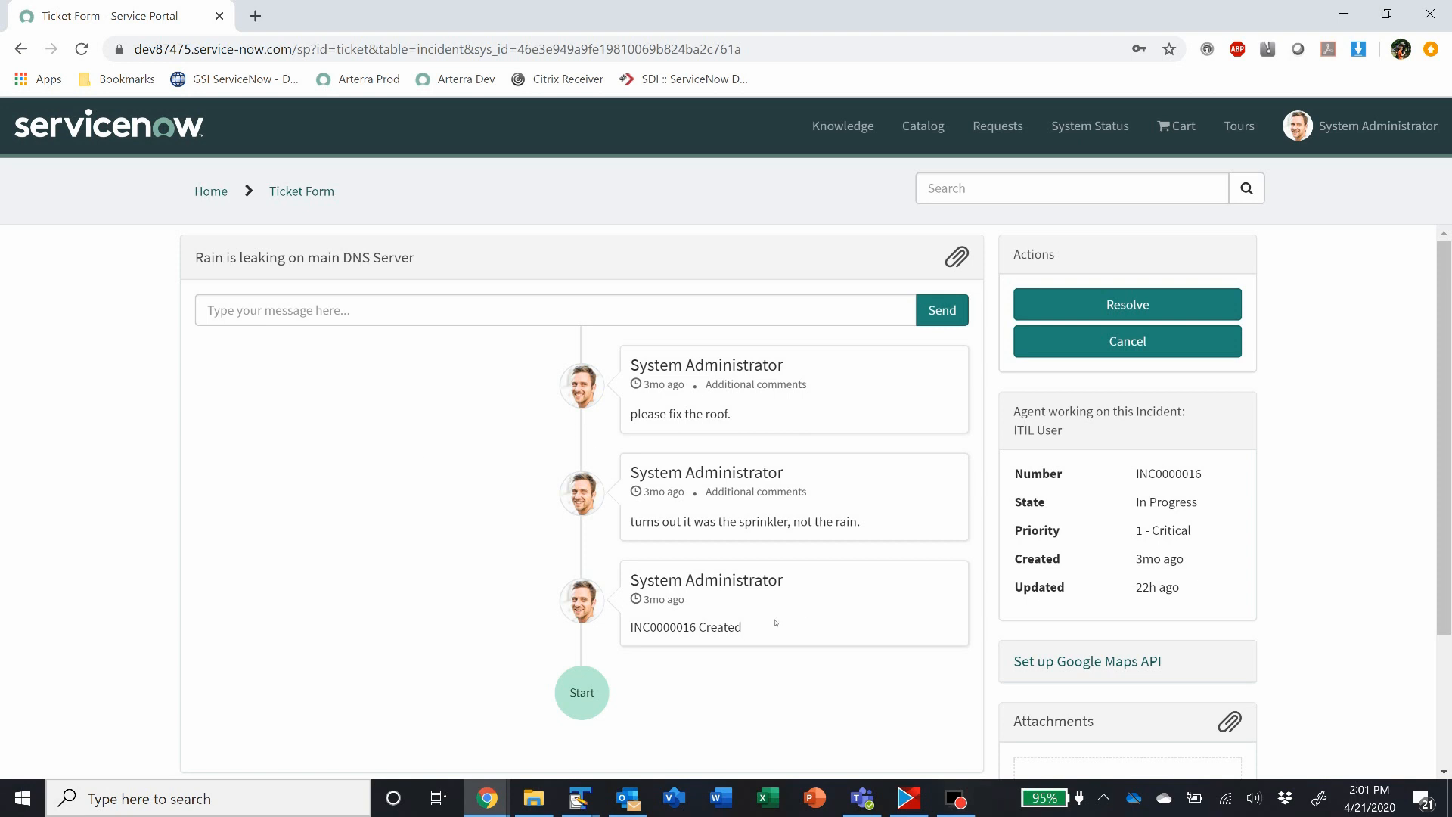
pyautogui.moveTo(706, 446)
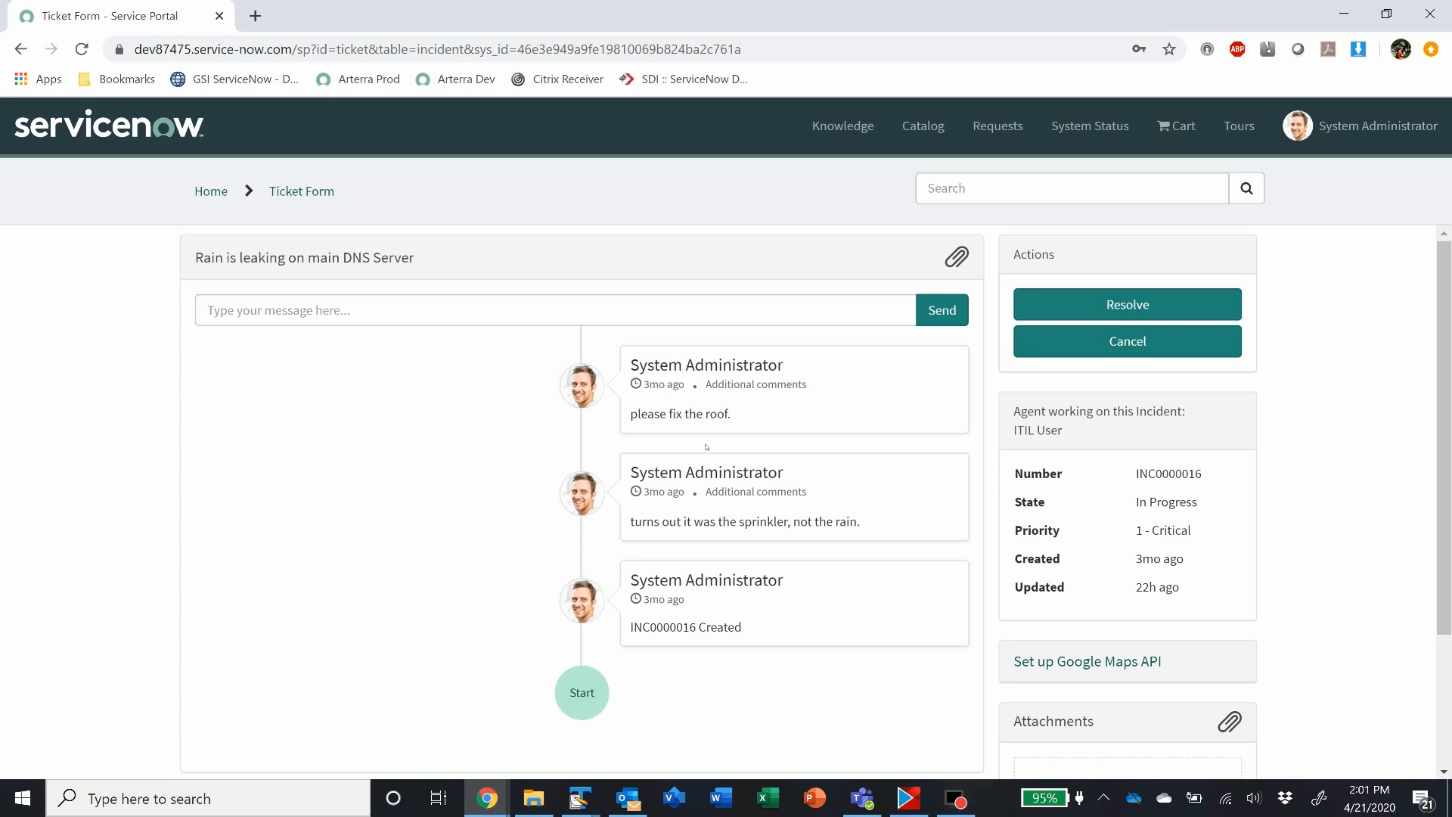
pyautogui.moveTo(499, 475)
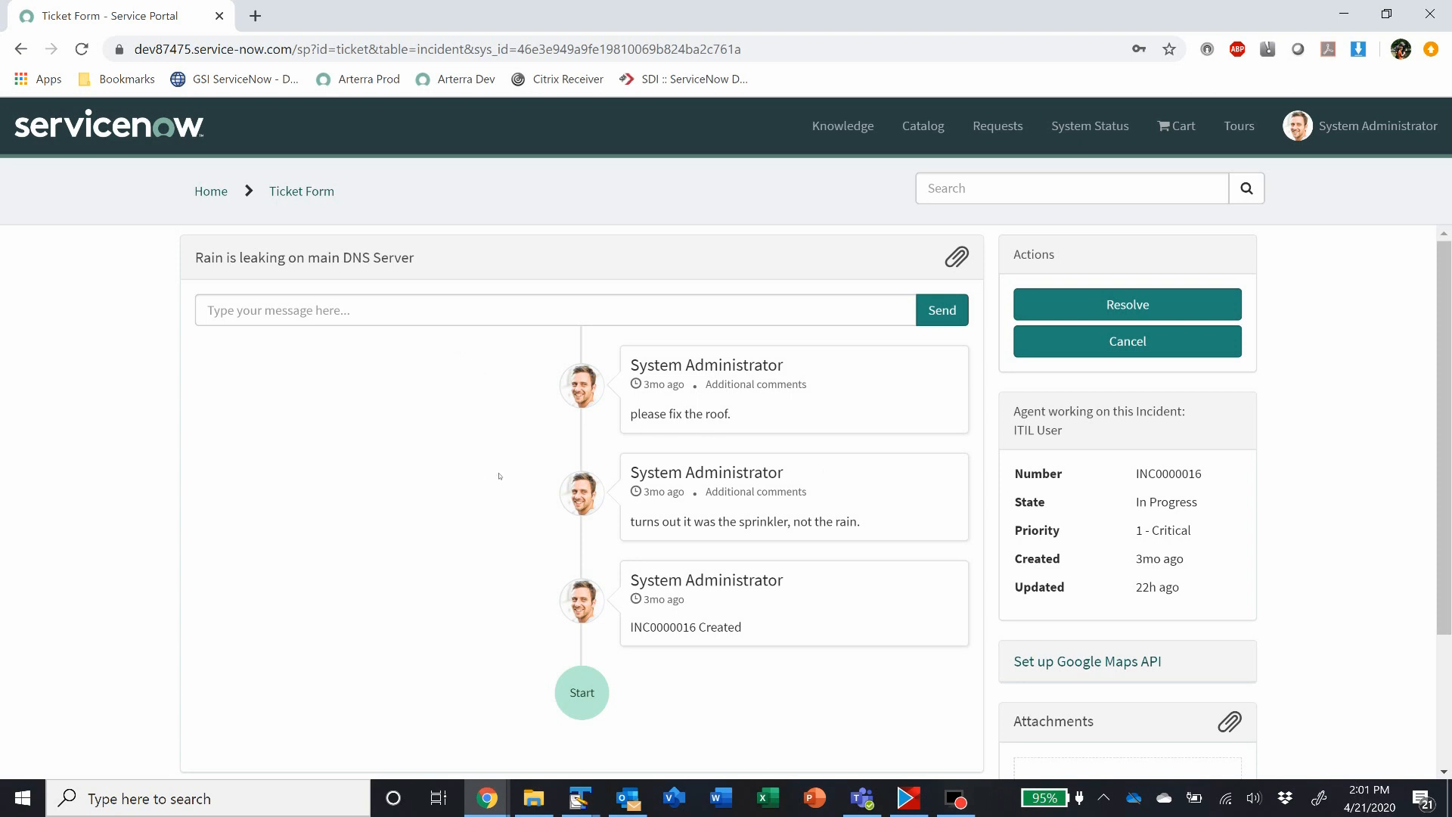
pyautogui.moveTo(532, 262)
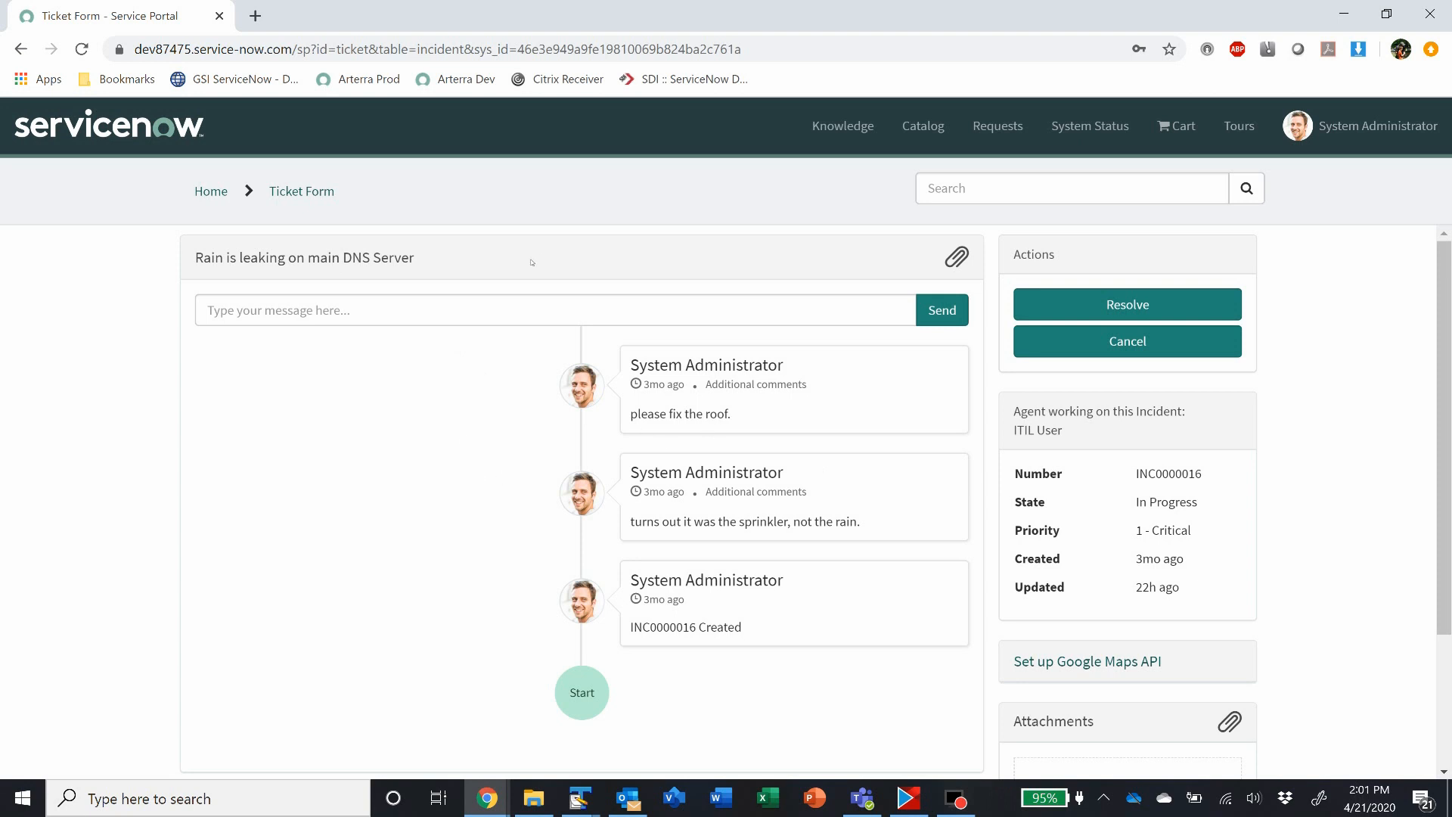
# Step: Show widget customizations from the Ticket Conversations widget's context menu, outlining all widgets
pyautogui.rightClick(531, 261)
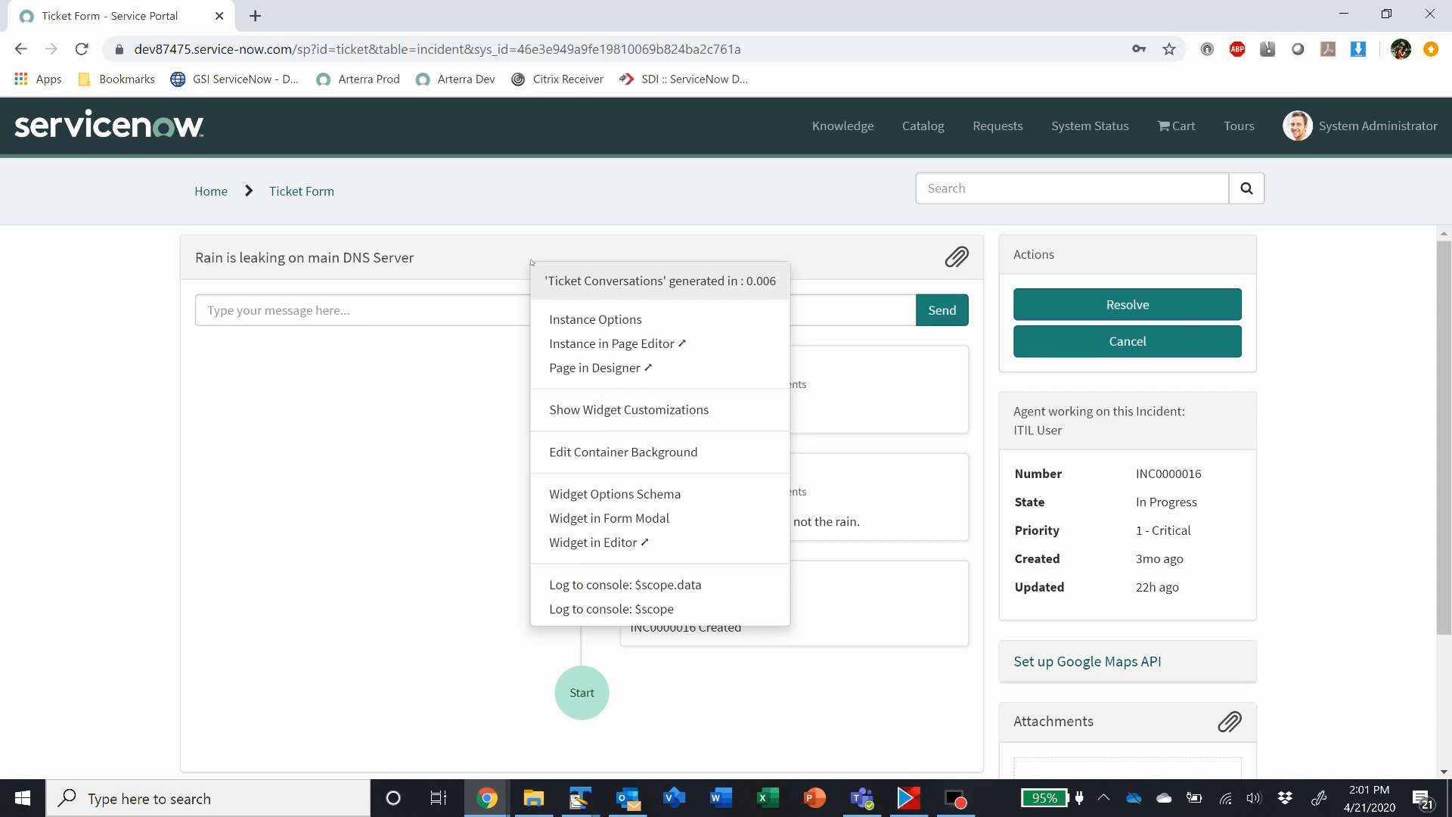
pyautogui.moveTo(618, 289)
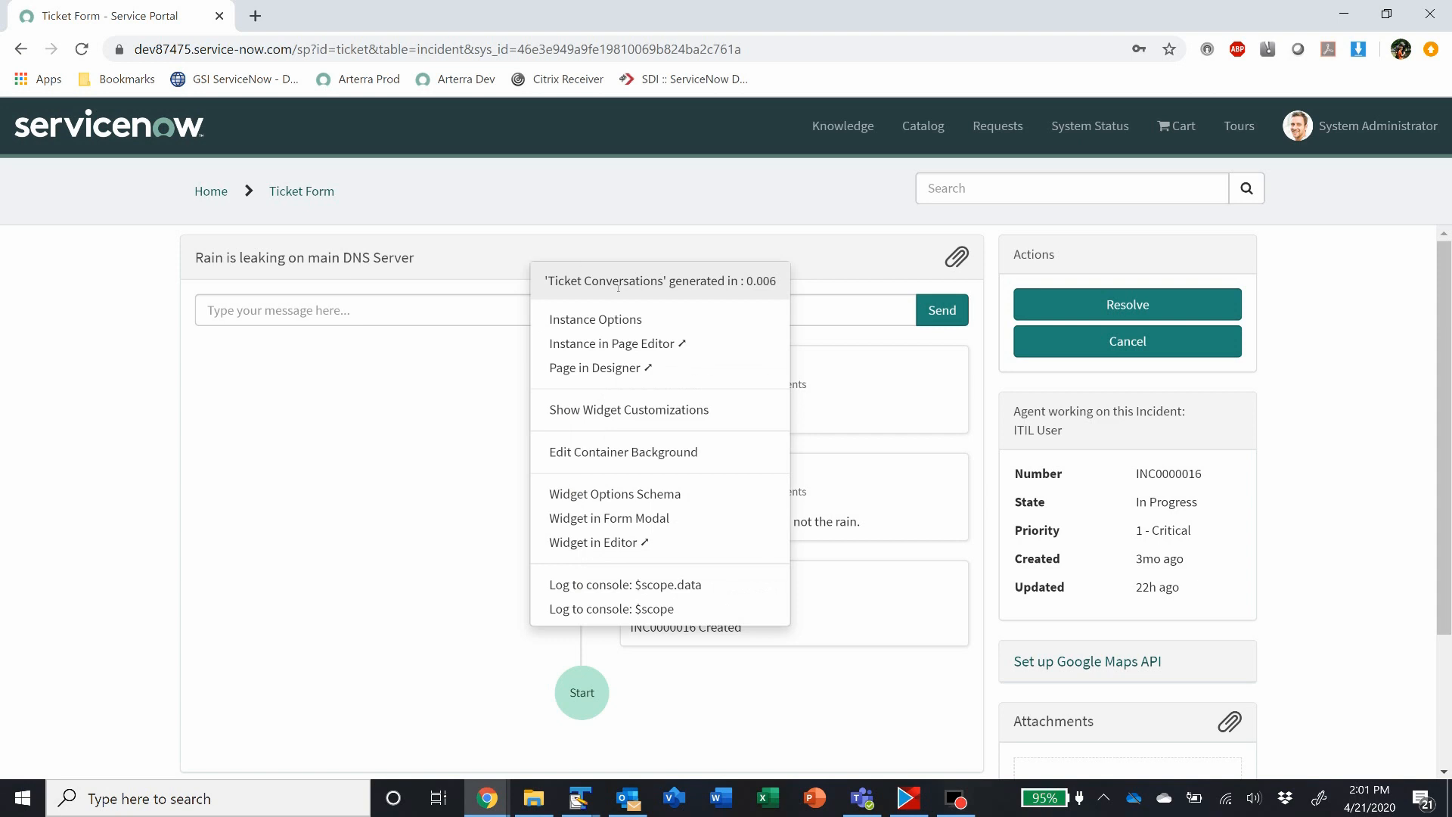
pyautogui.moveTo(628, 409)
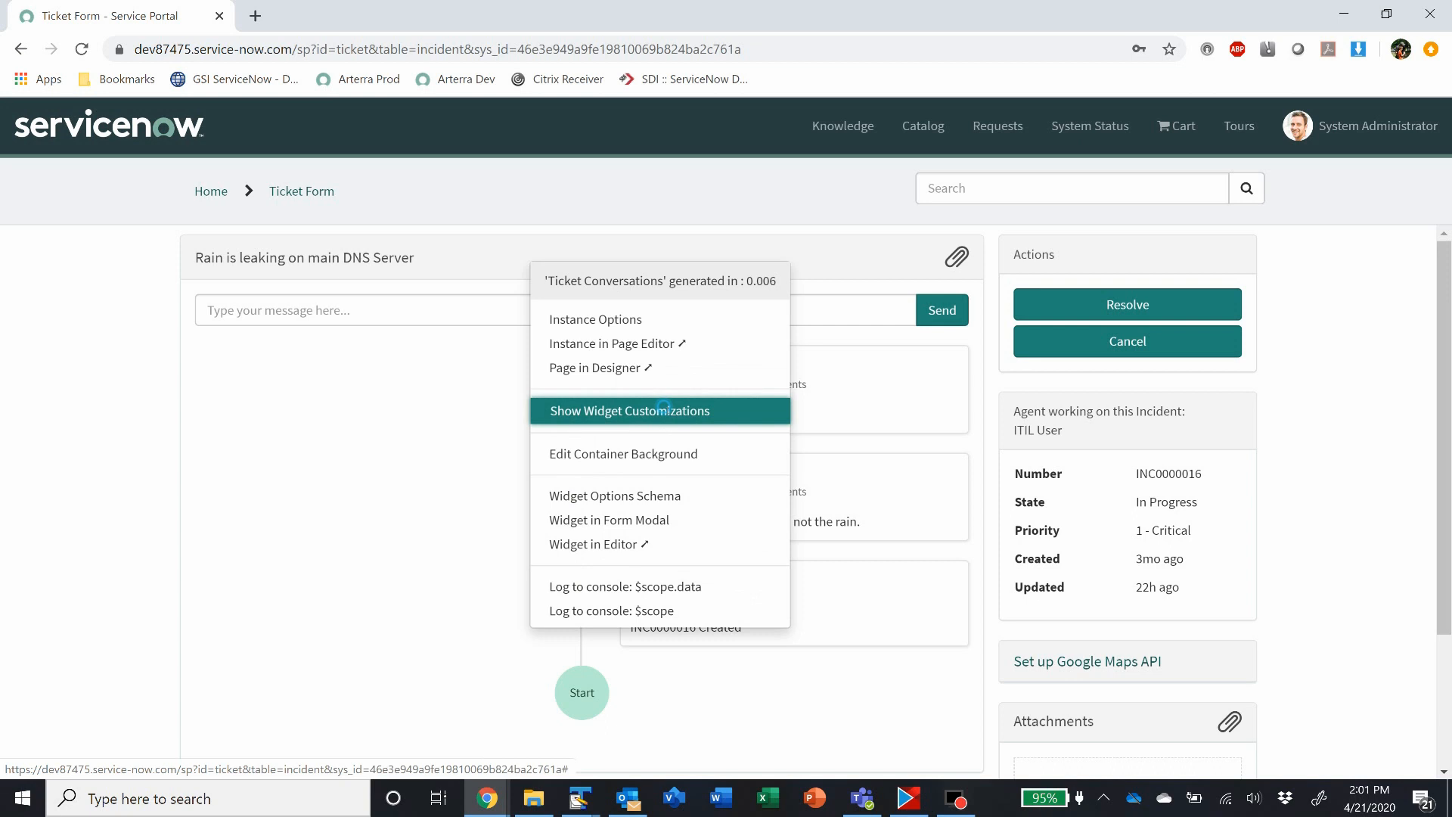
pyautogui.click(628, 410)
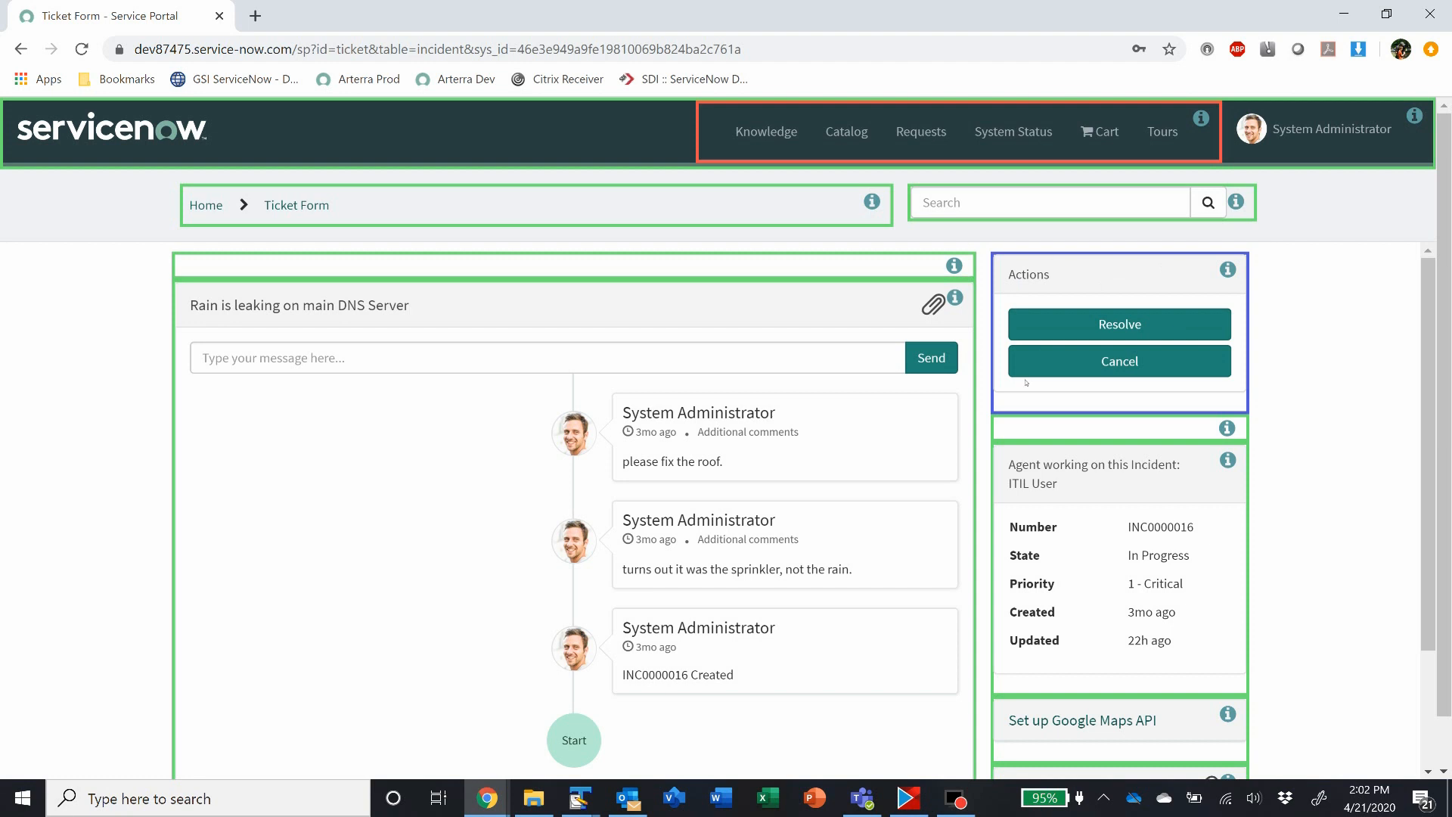
pyautogui.moveTo(684, 120)
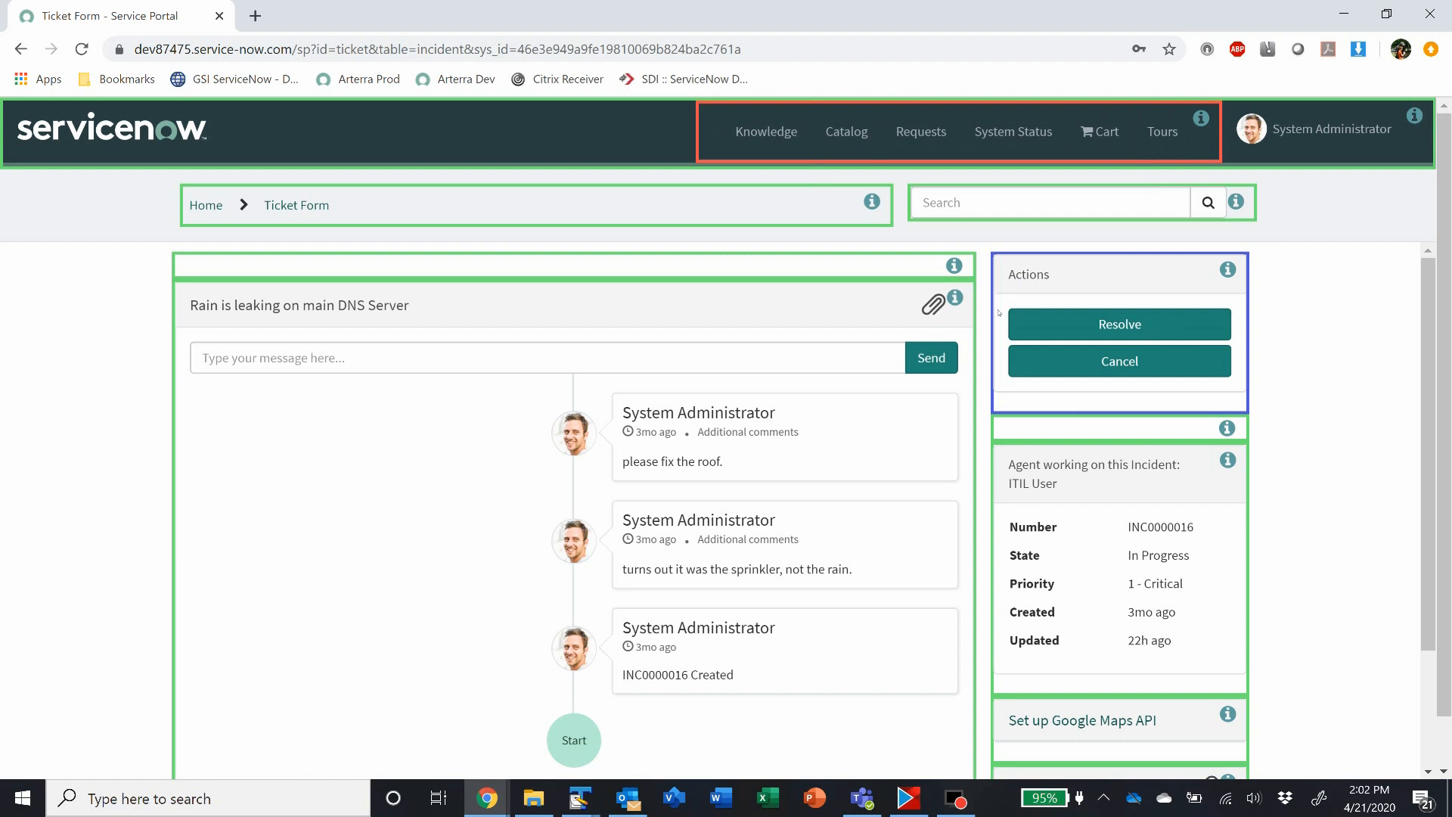
pyautogui.moveTo(515, 512)
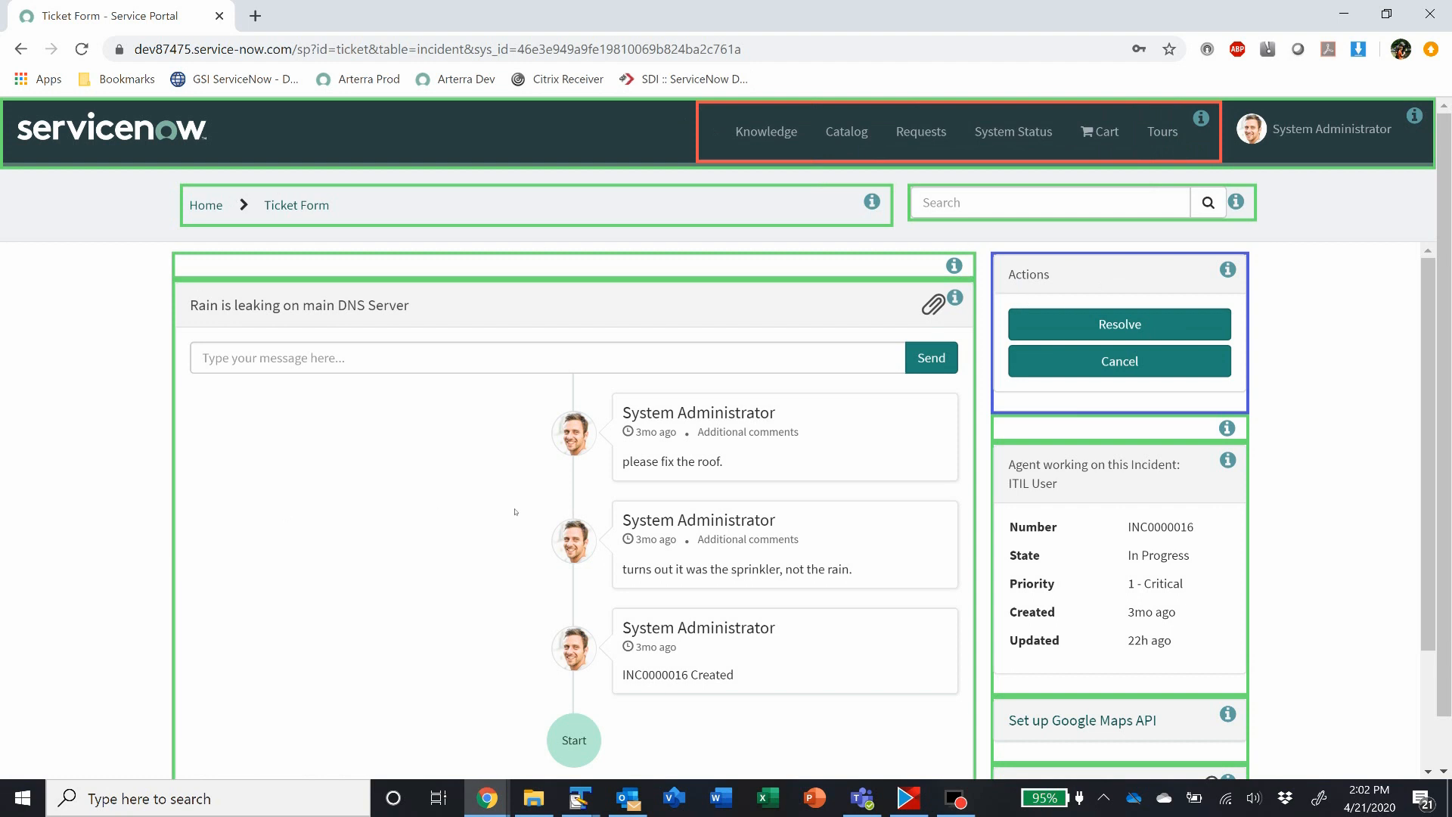
pyautogui.moveTo(580, 314)
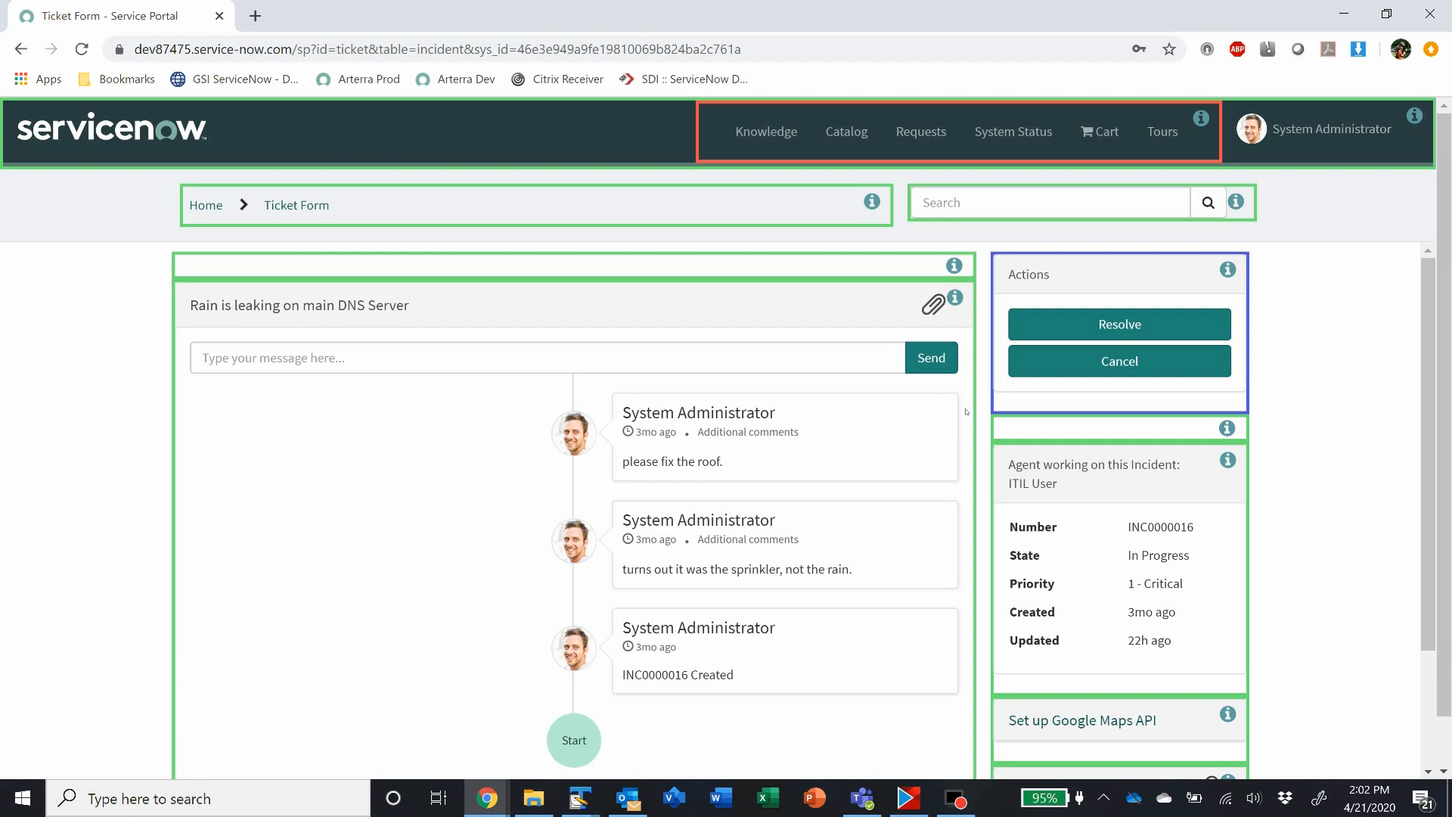
pyautogui.moveTo(1068, 265)
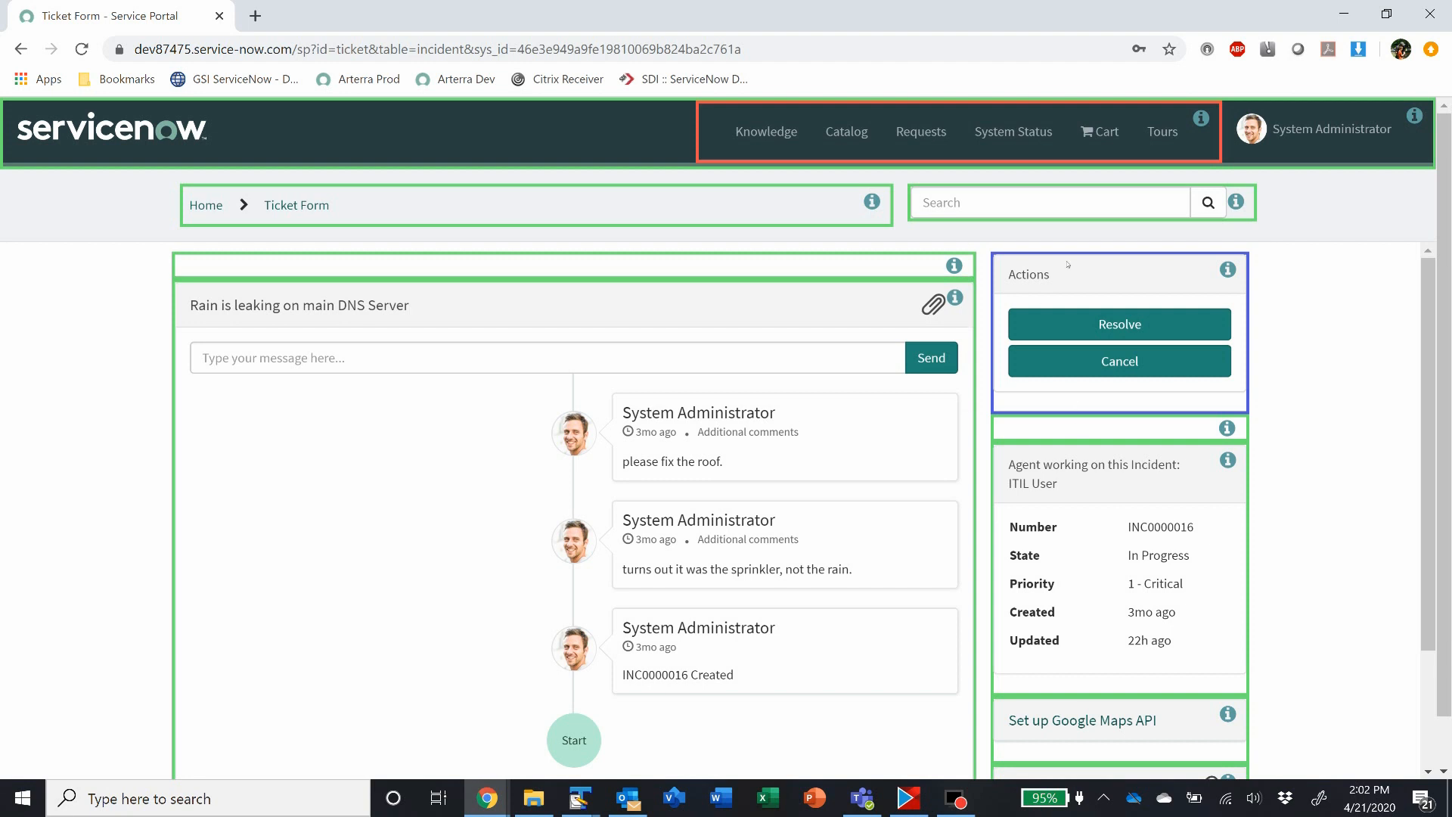
# Step: Reload the ticket page and open the GSI Status Update Actions widget's context menu
pyautogui.click(1227, 269)
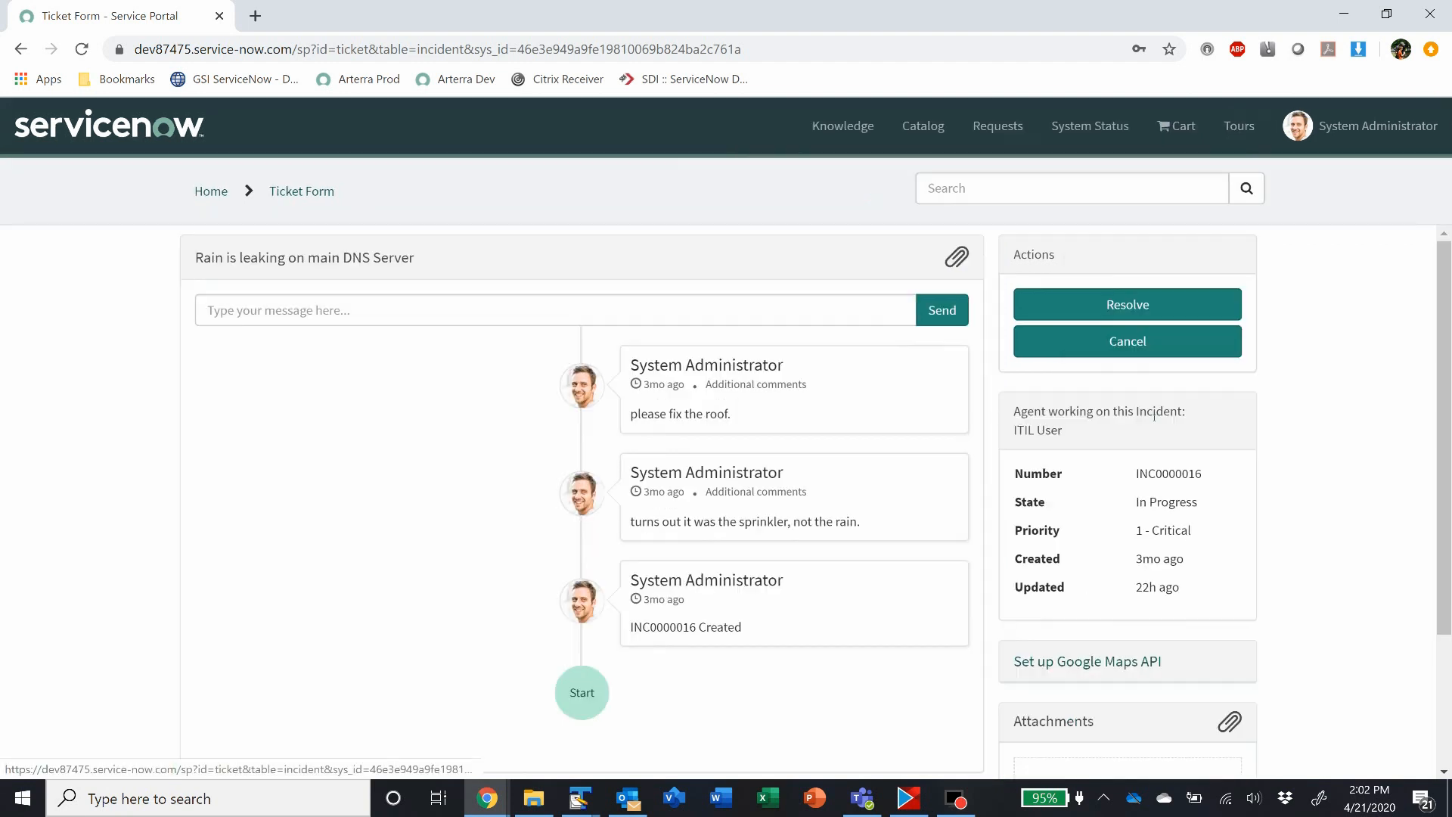
pyautogui.rightClick(1127, 304)
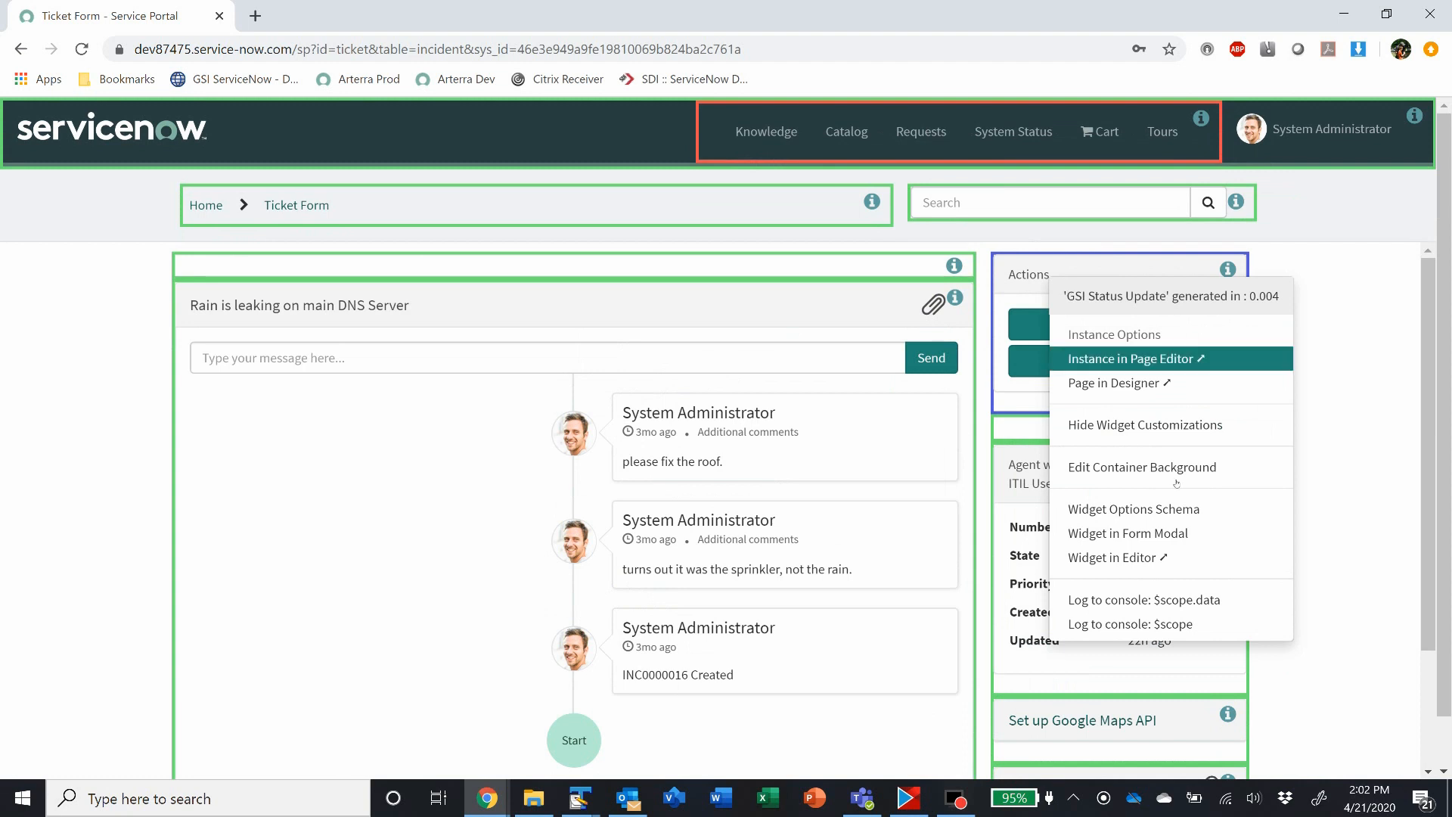
pyautogui.moveTo(1118, 558)
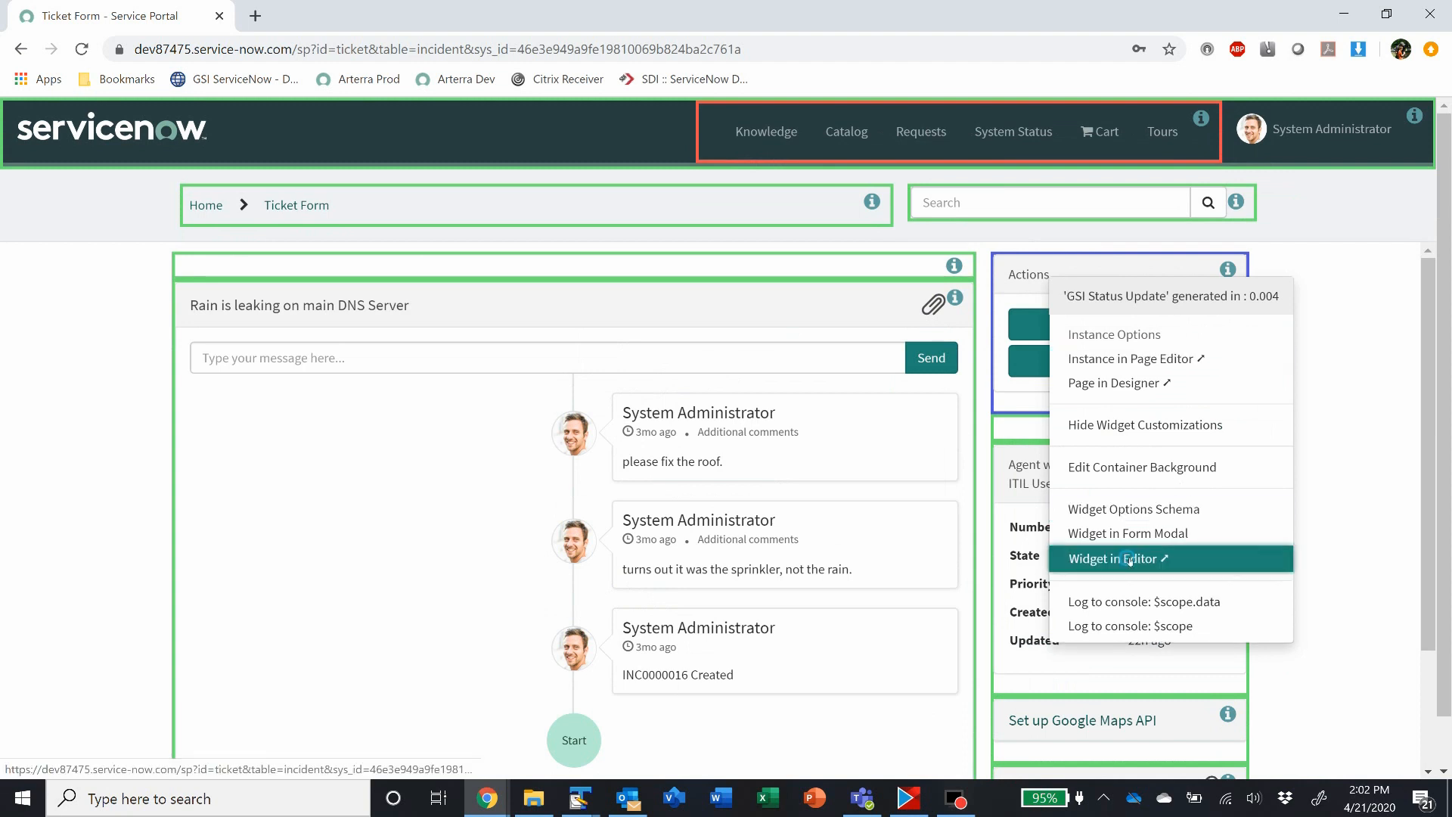